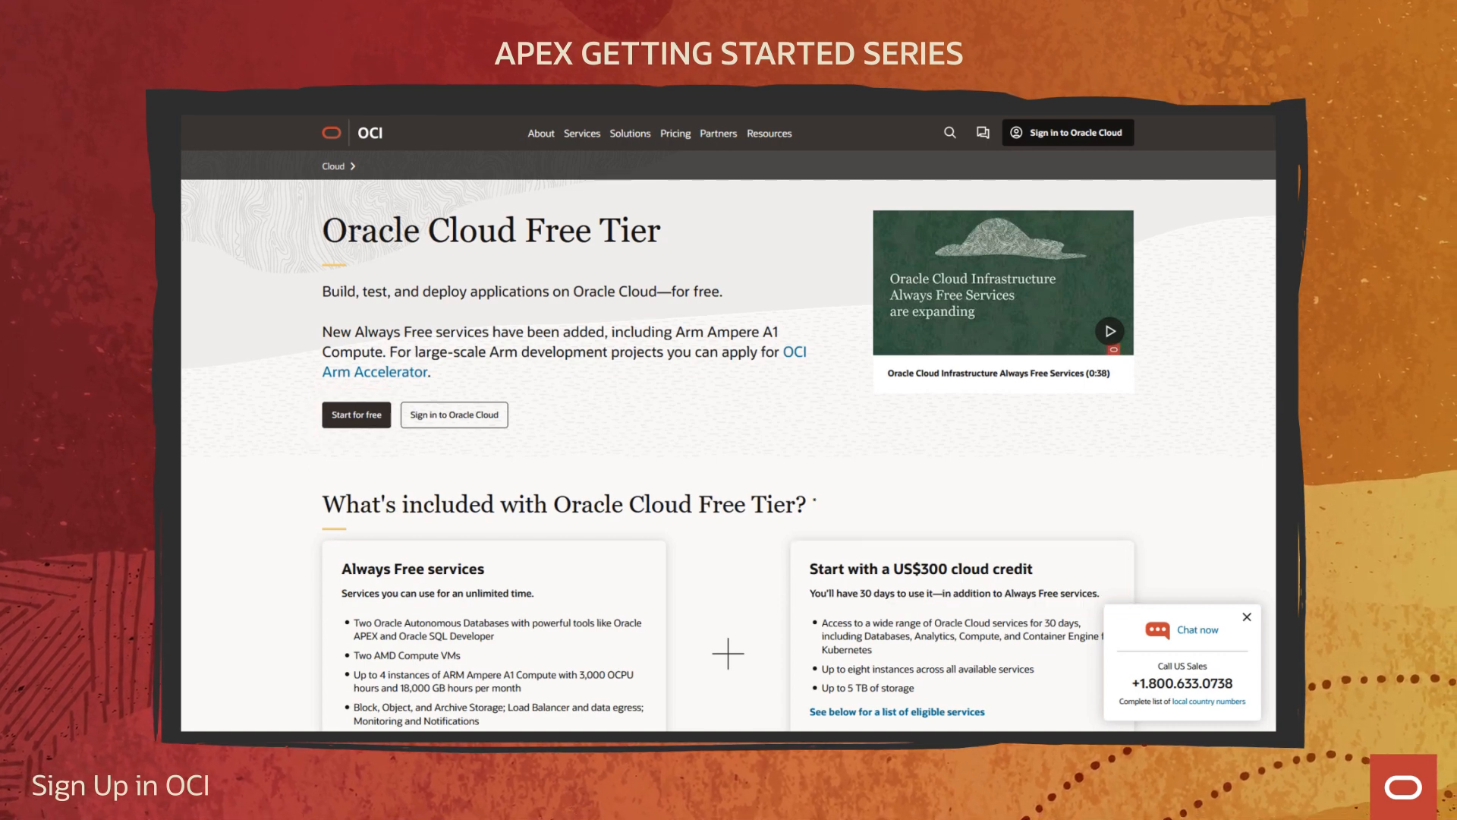
Step: Start the free tier sign-up and fill in country, name, email and captcha
left_click(356, 414)
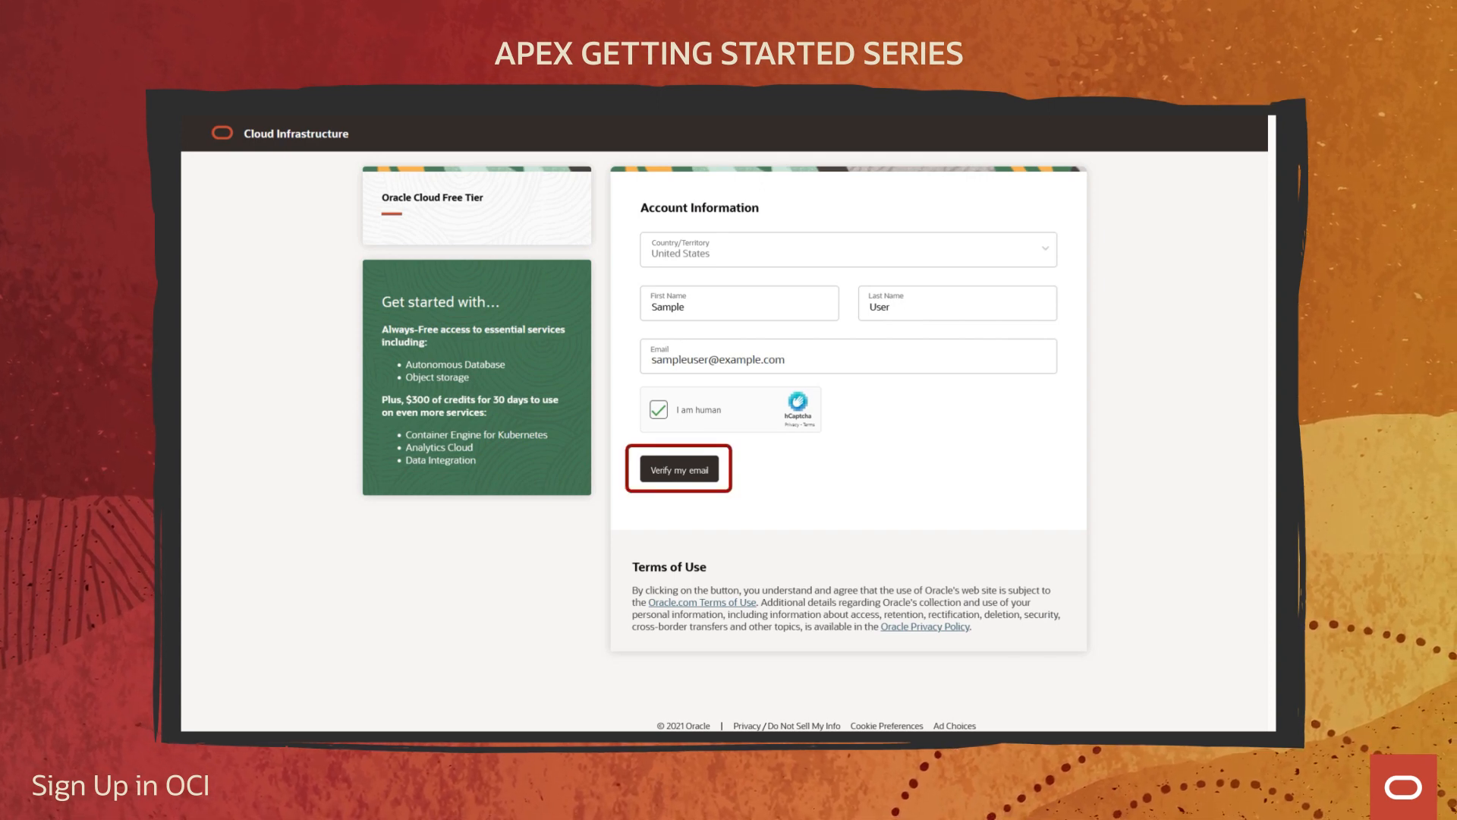
Step: Send the verification email and follow its 'Verify email' link in Gmail
left_click(679, 470)
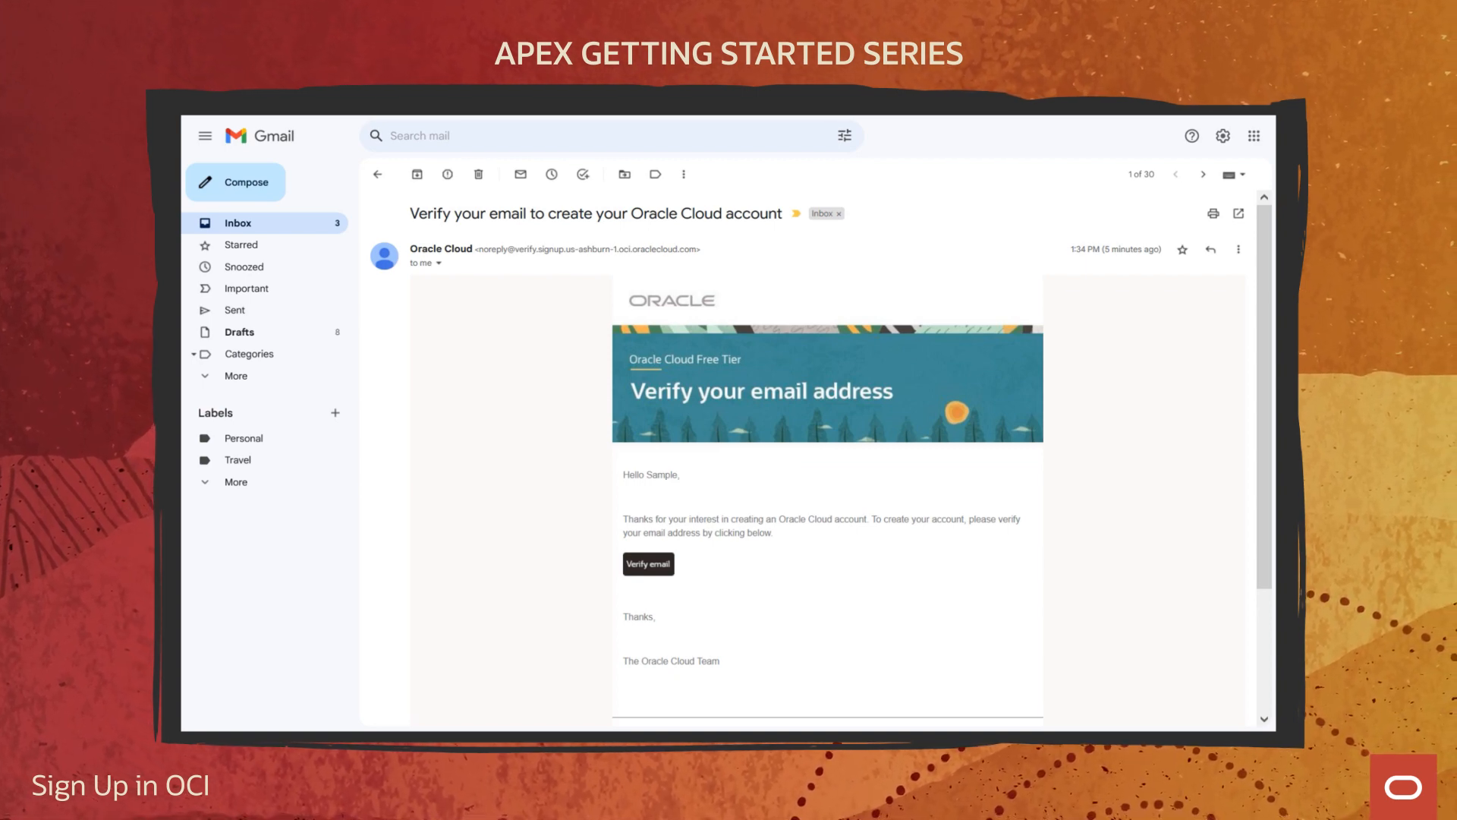
left_click(648, 565)
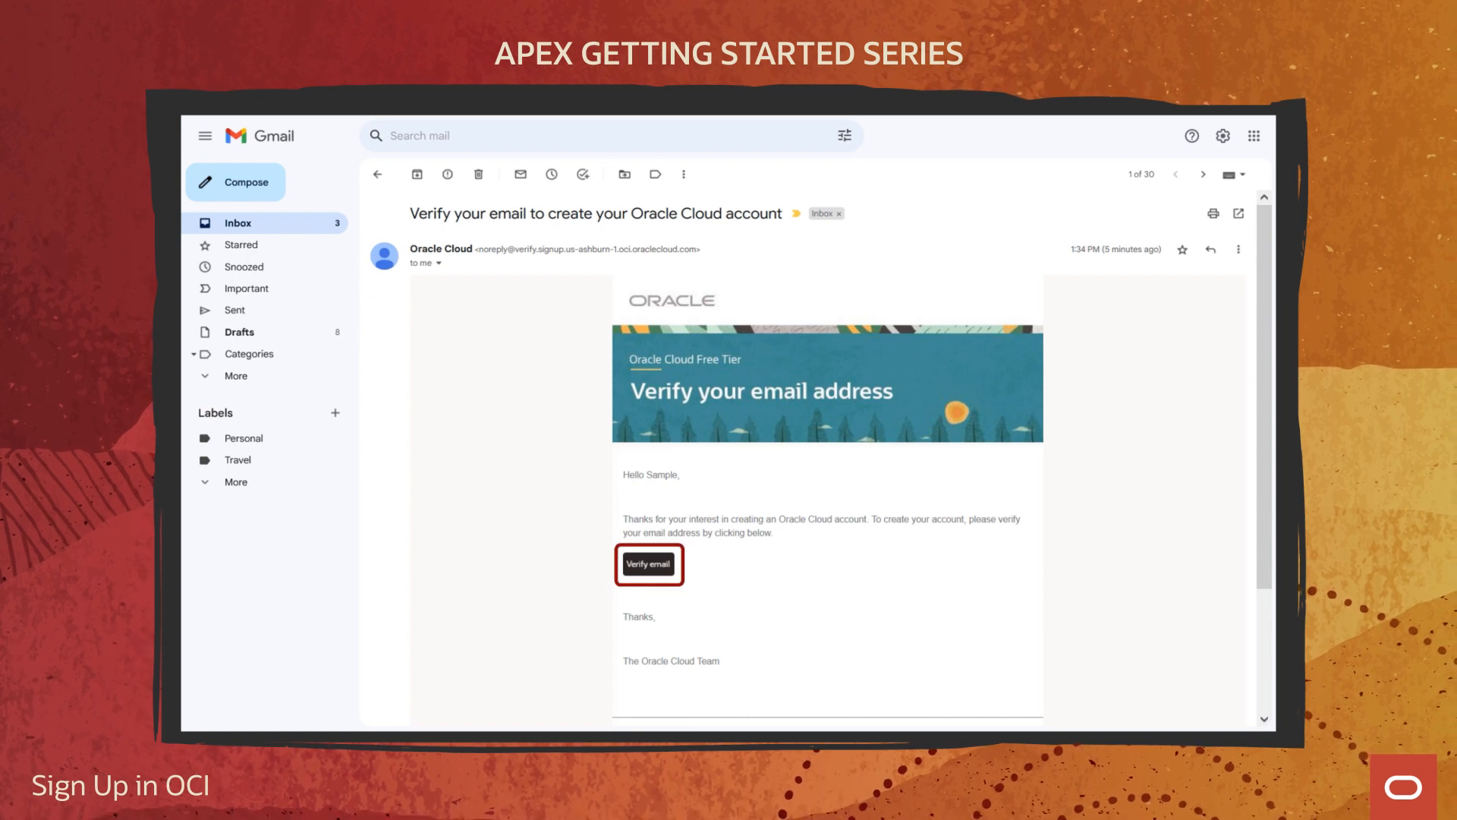
left_click(649, 564)
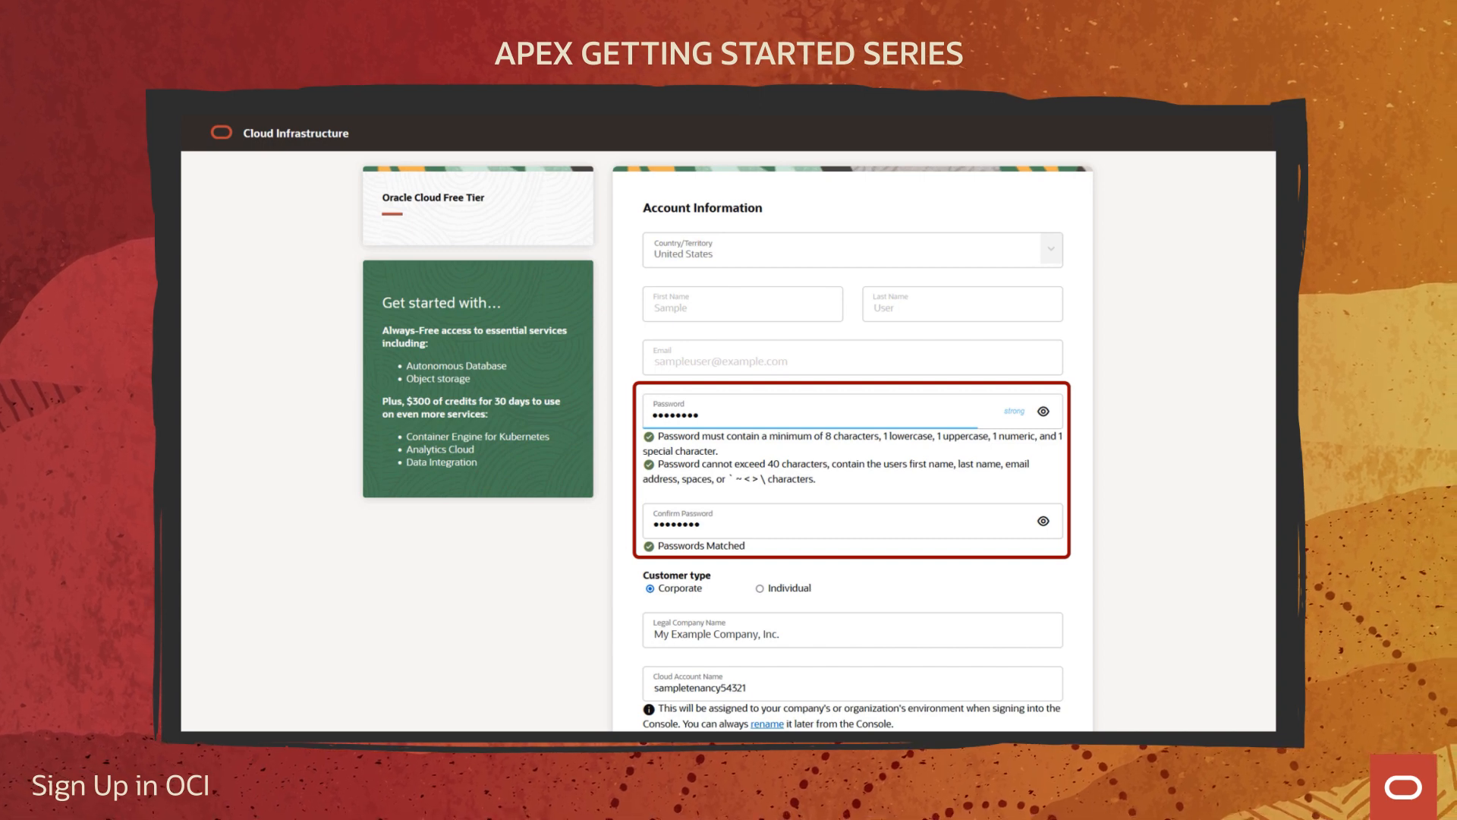
Step: Enter password, Corporate type, company and account names, and US West (Phoenix) region
scroll("down", 3)
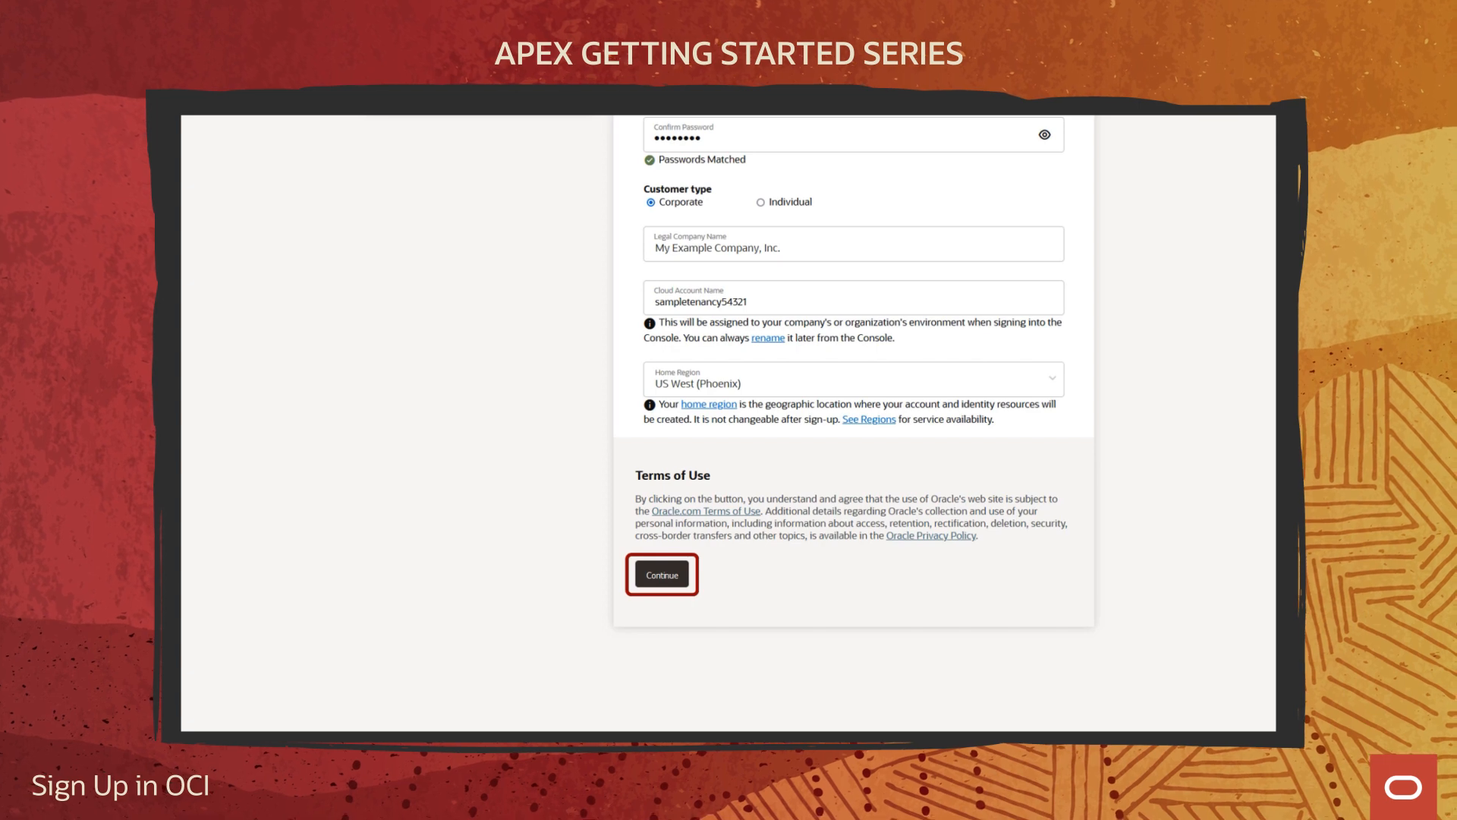
Step: Enter street address, city, state, ZIP and phone, then proceed to payment verification
left_click(662, 575)
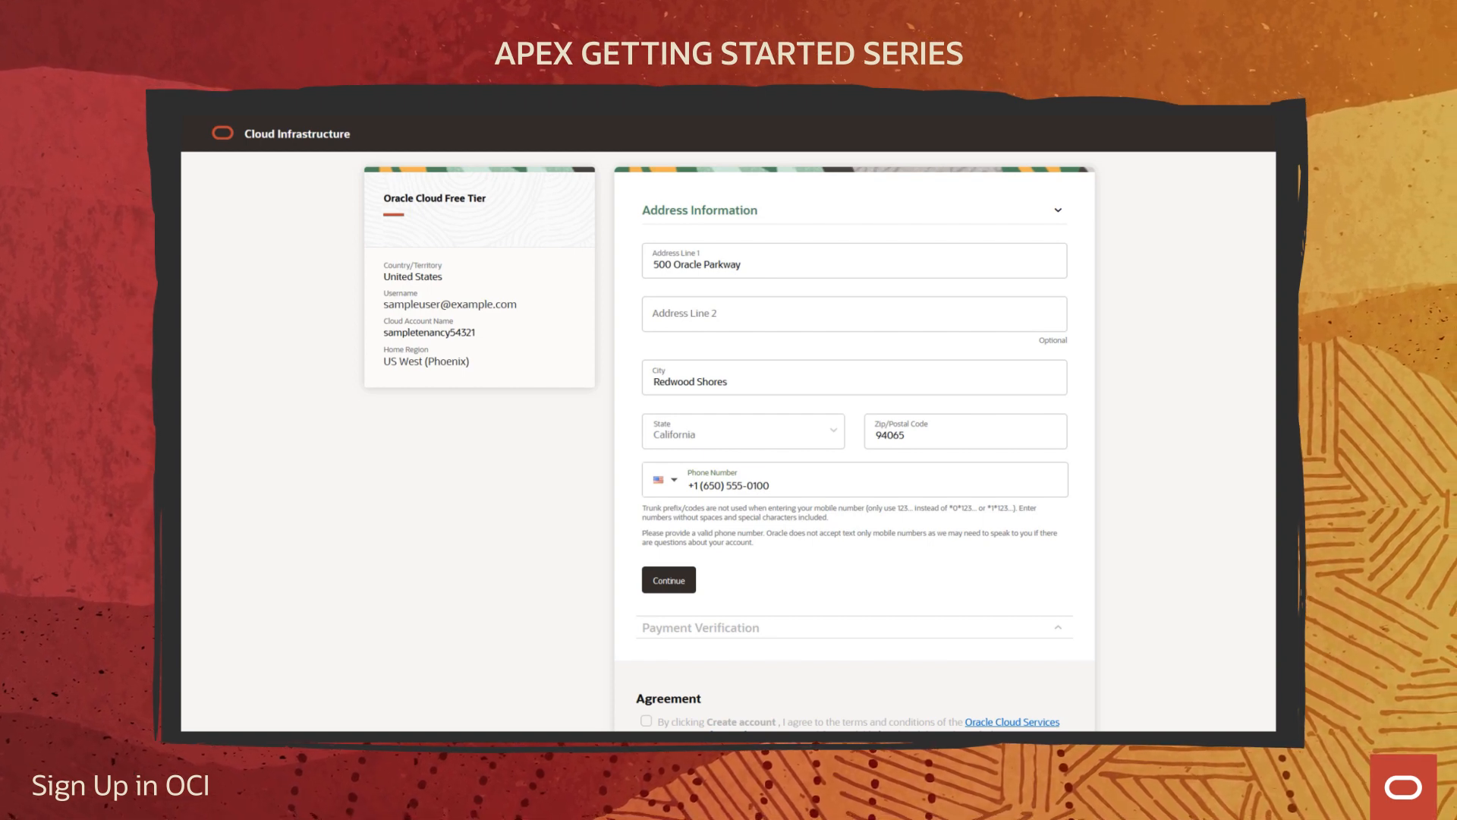
left_click(668, 579)
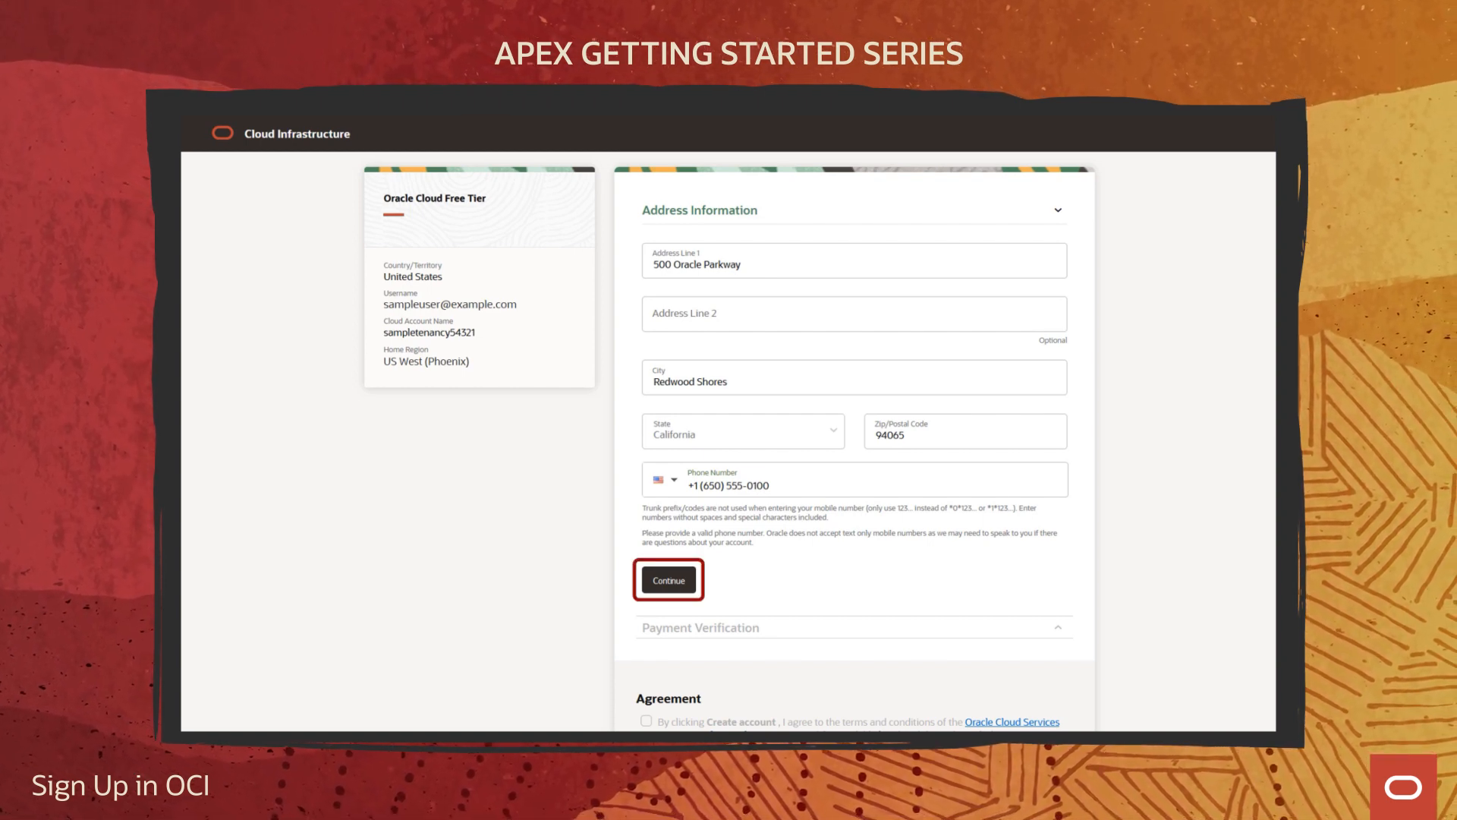
left_click(668, 579)
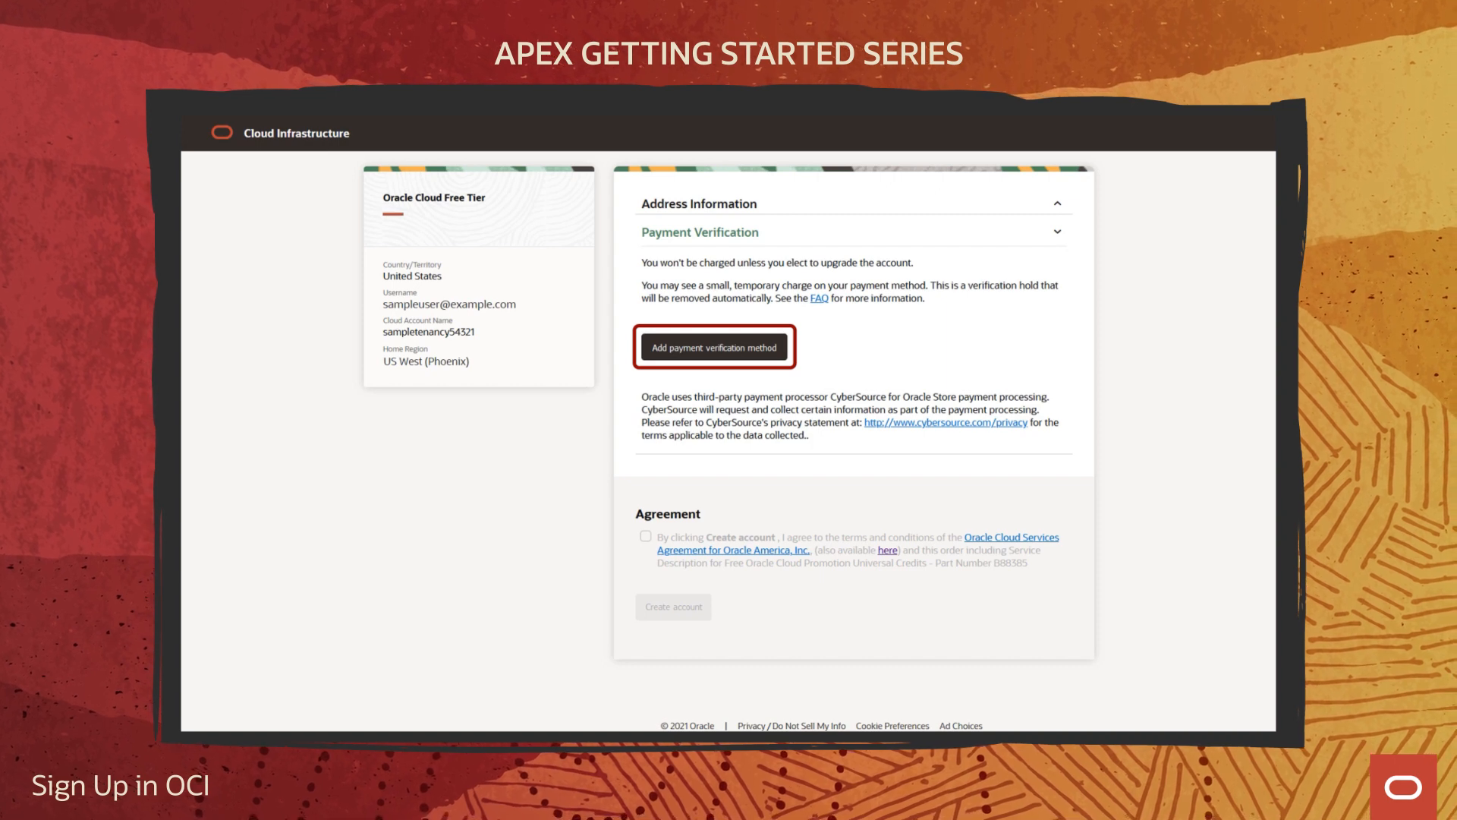
Step: Verify a Visa credit card expiring 2028/04 and accept the terms agreement
left_click(714, 346)
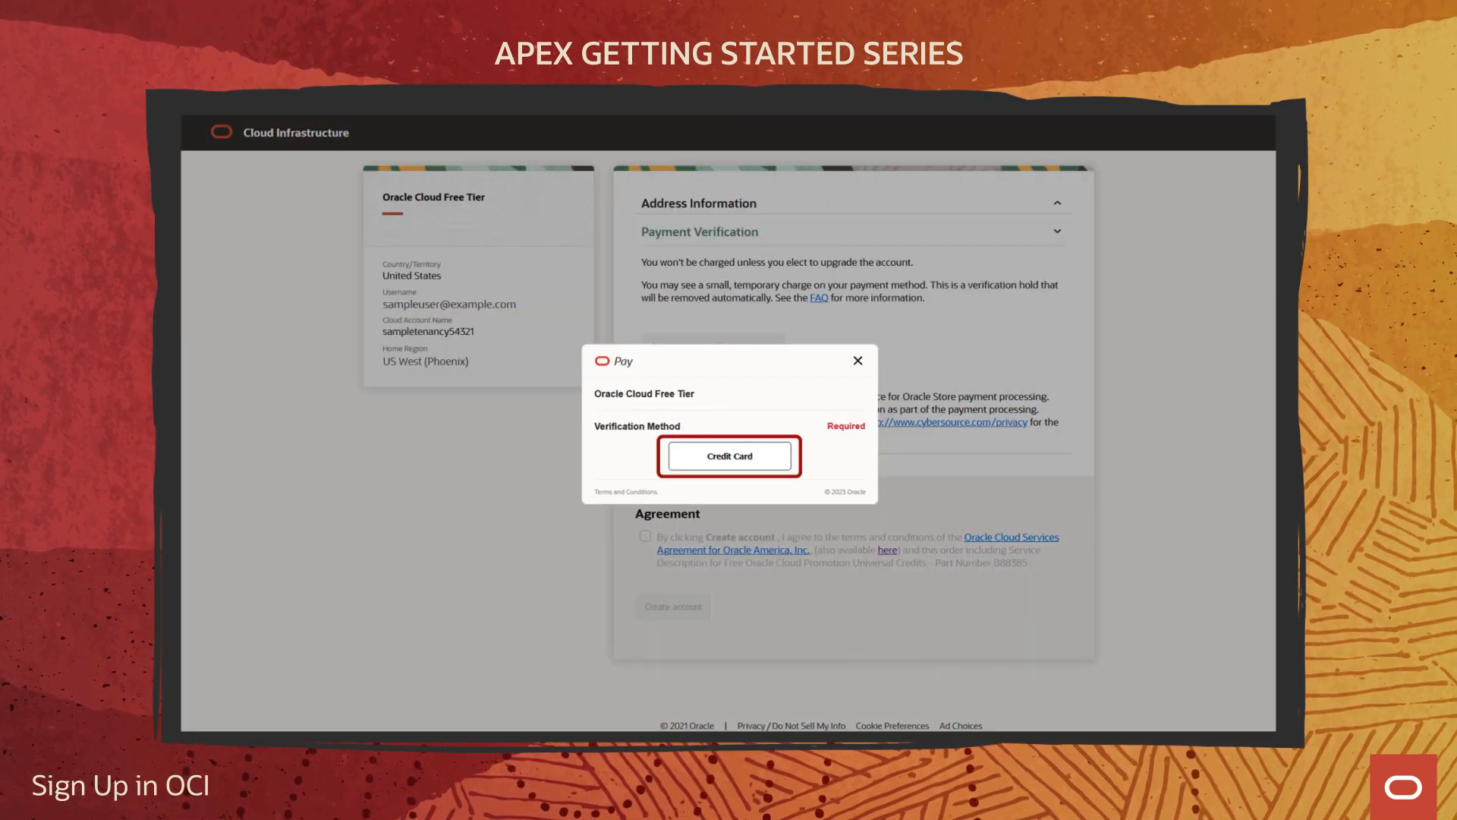
left_click(729, 456)
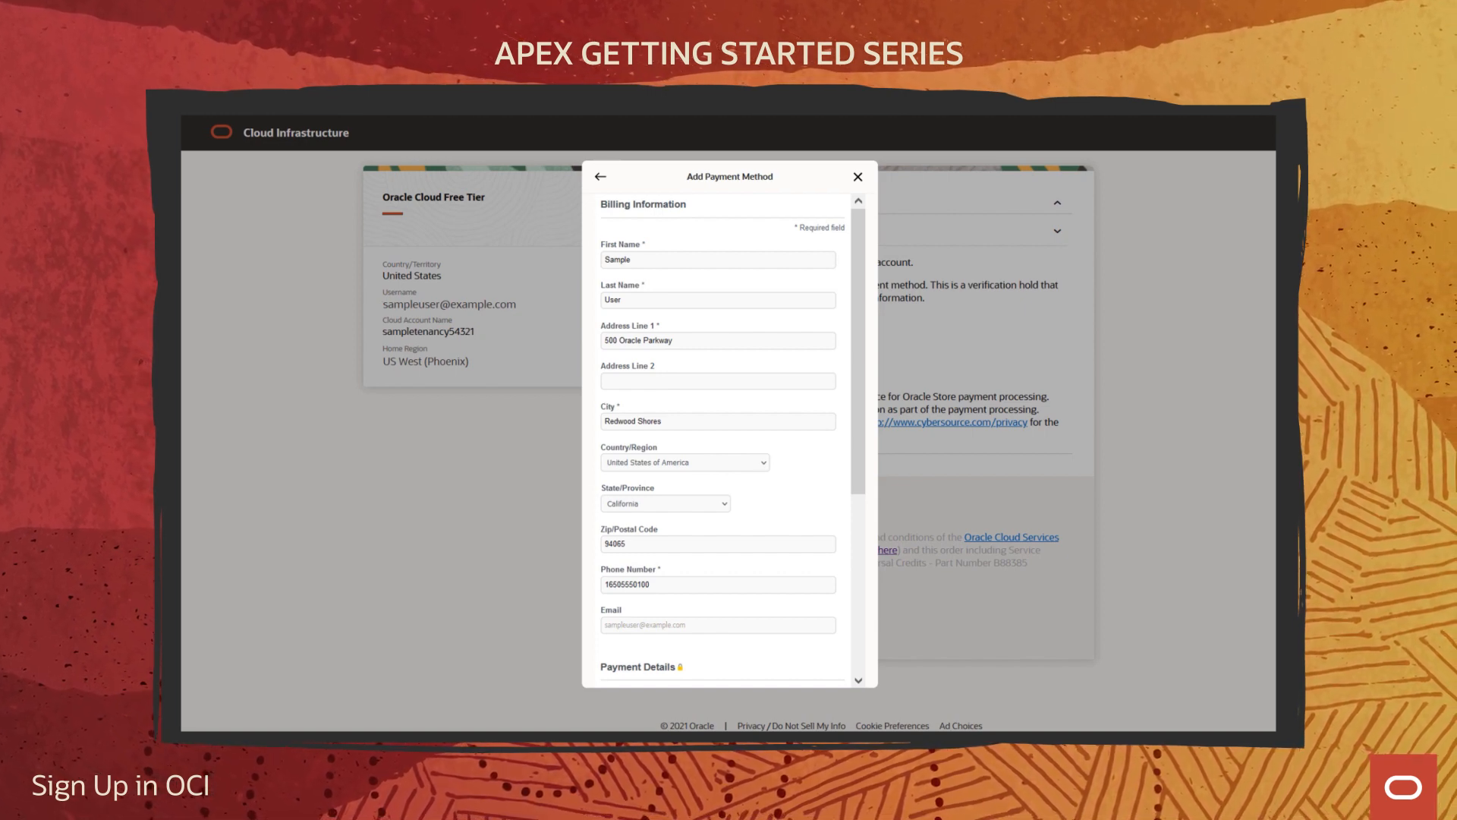
scroll("down", 3)
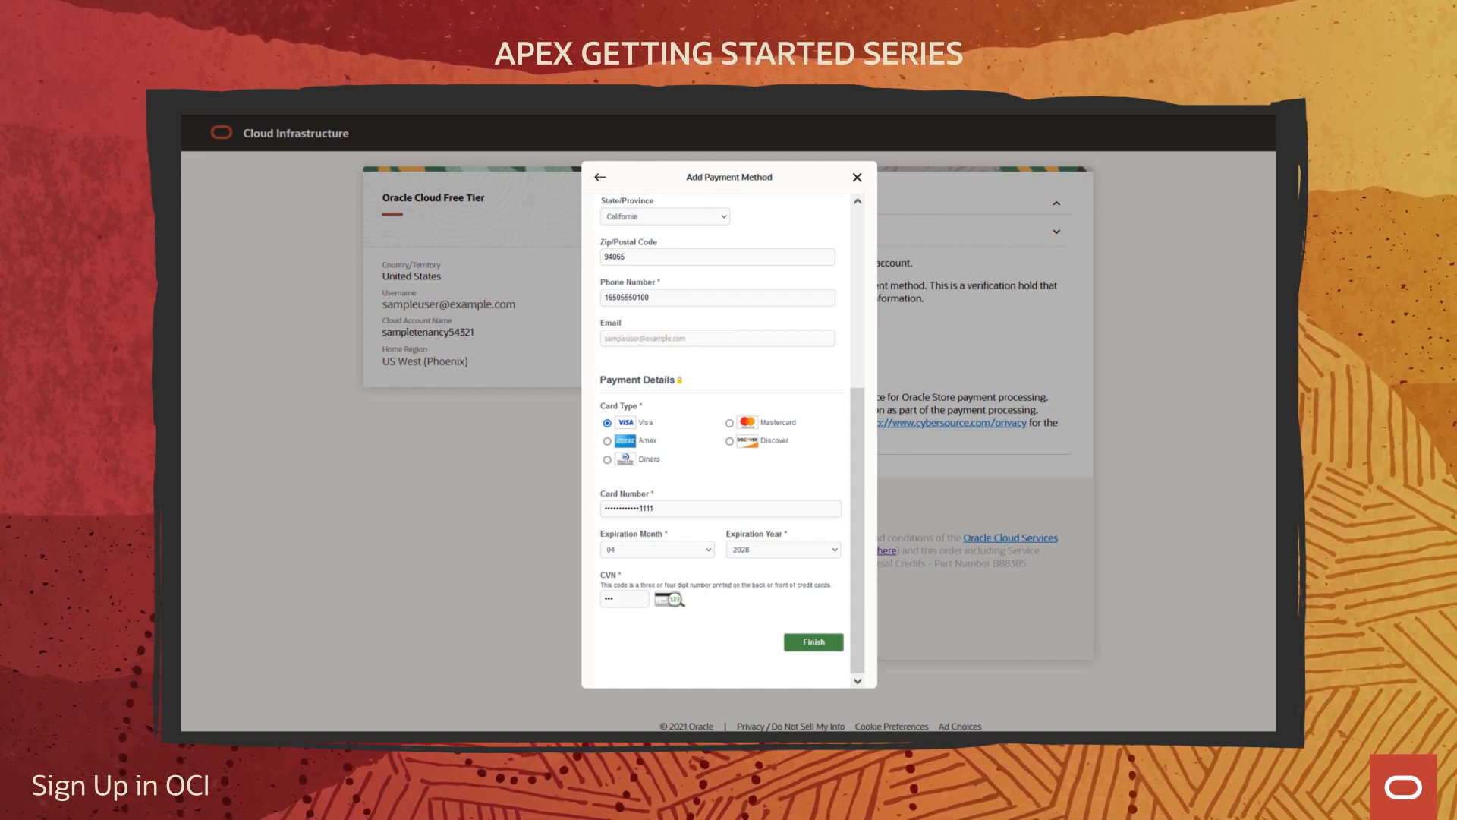
left_click(811, 641)
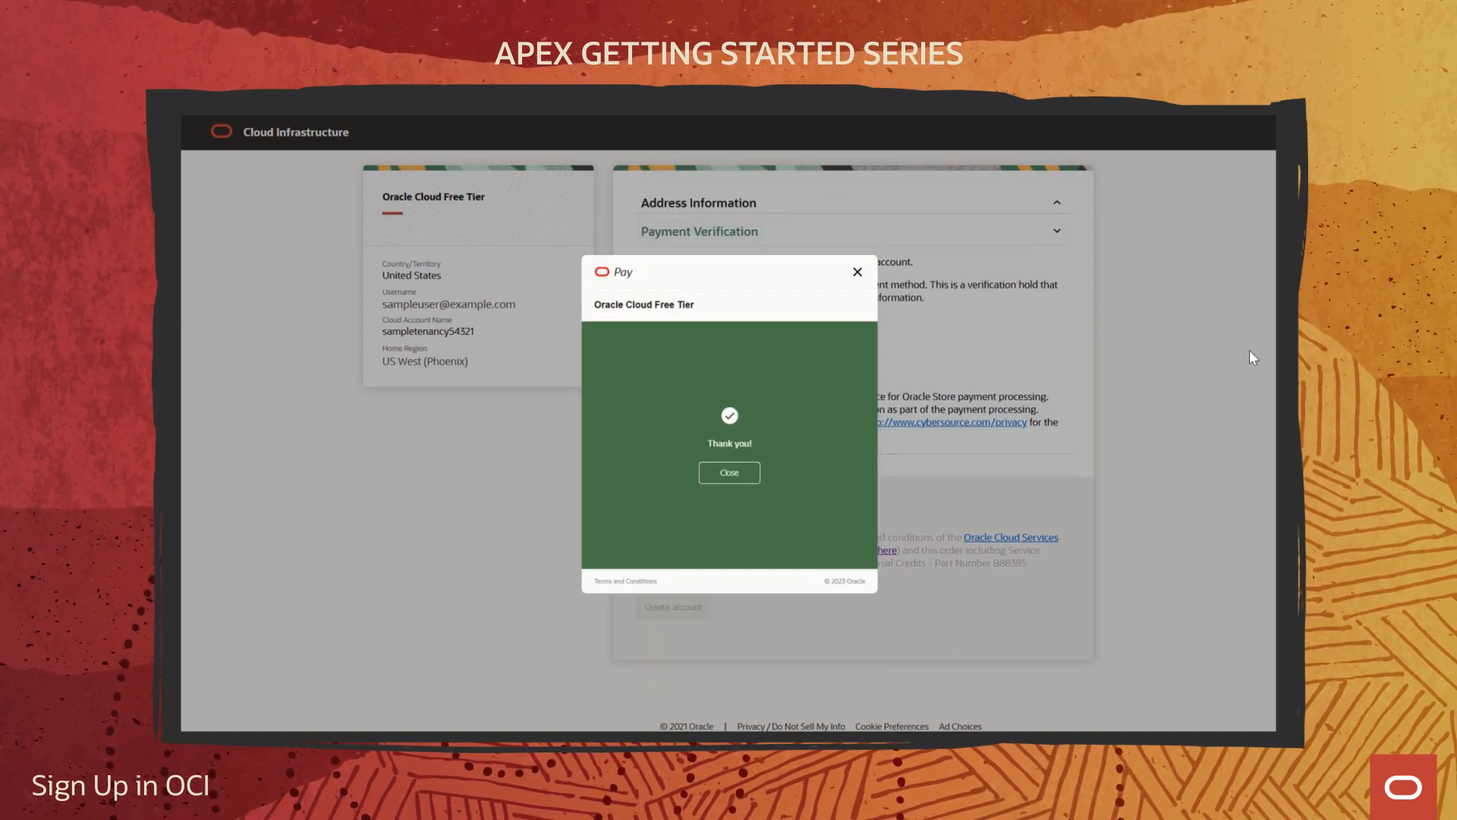
left_click(729, 472)
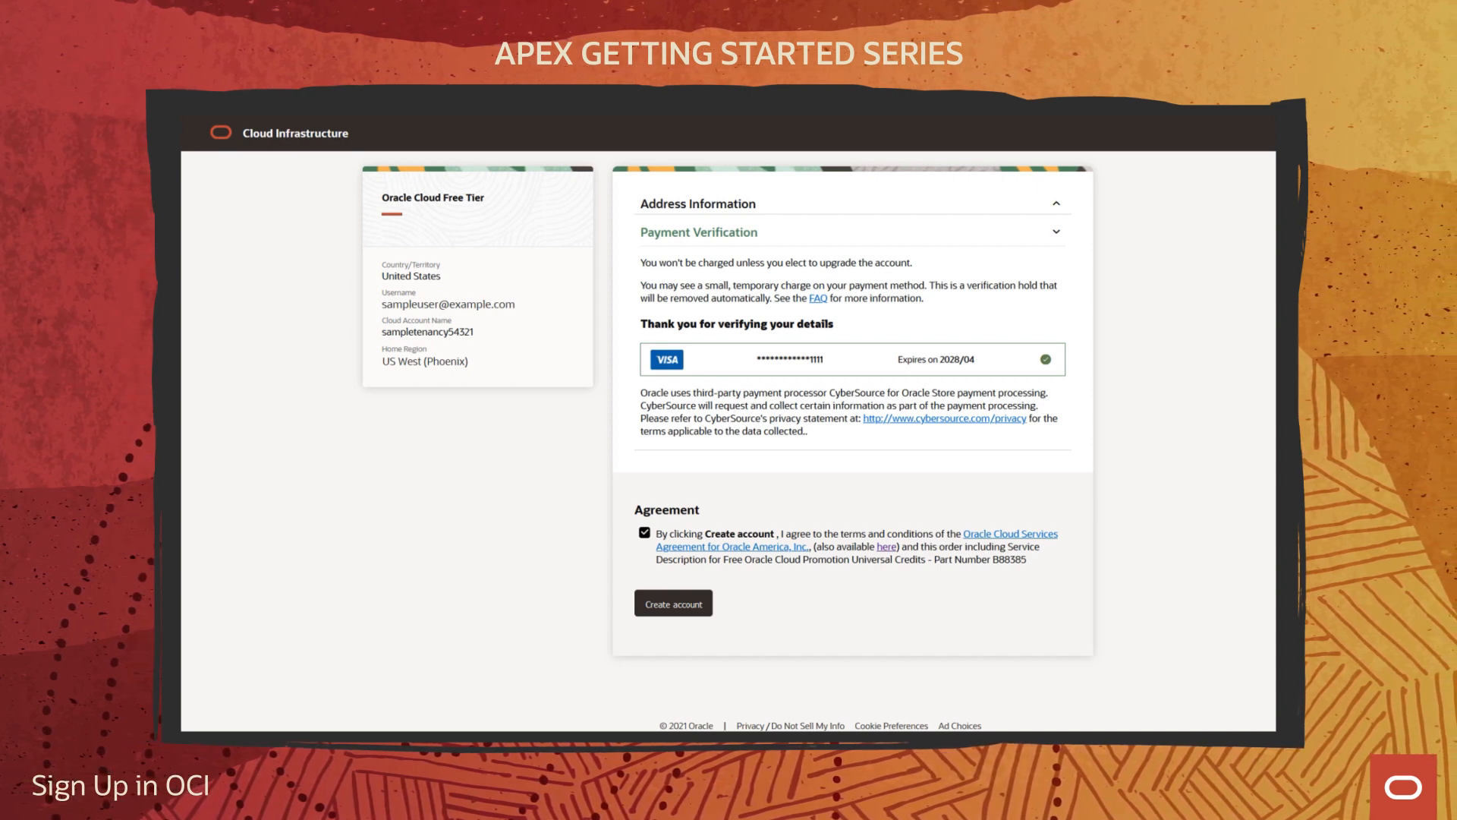
Step: Submit the free tier account with 'Create account'
left_click(673, 604)
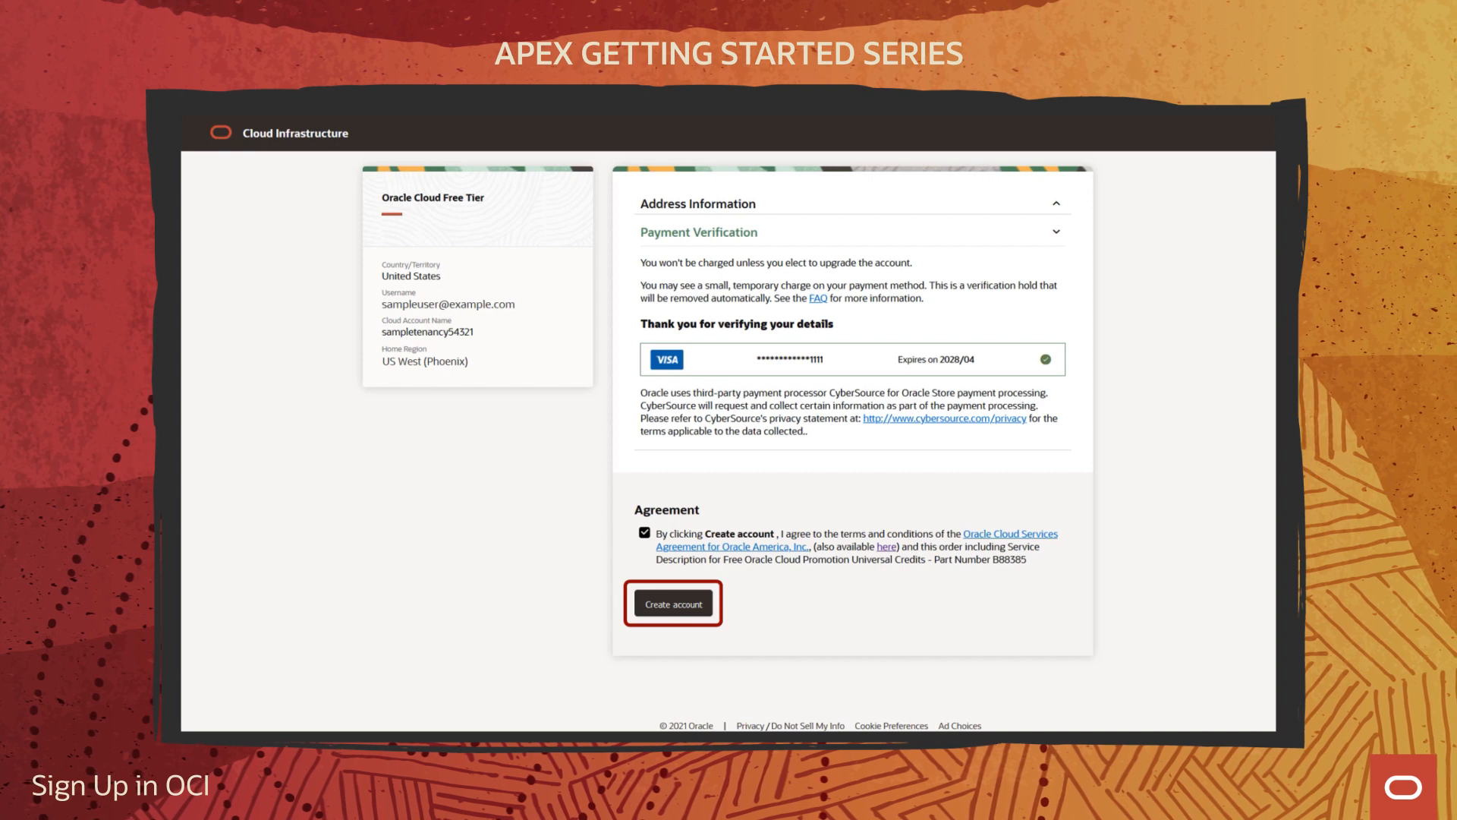
left_click(671, 604)
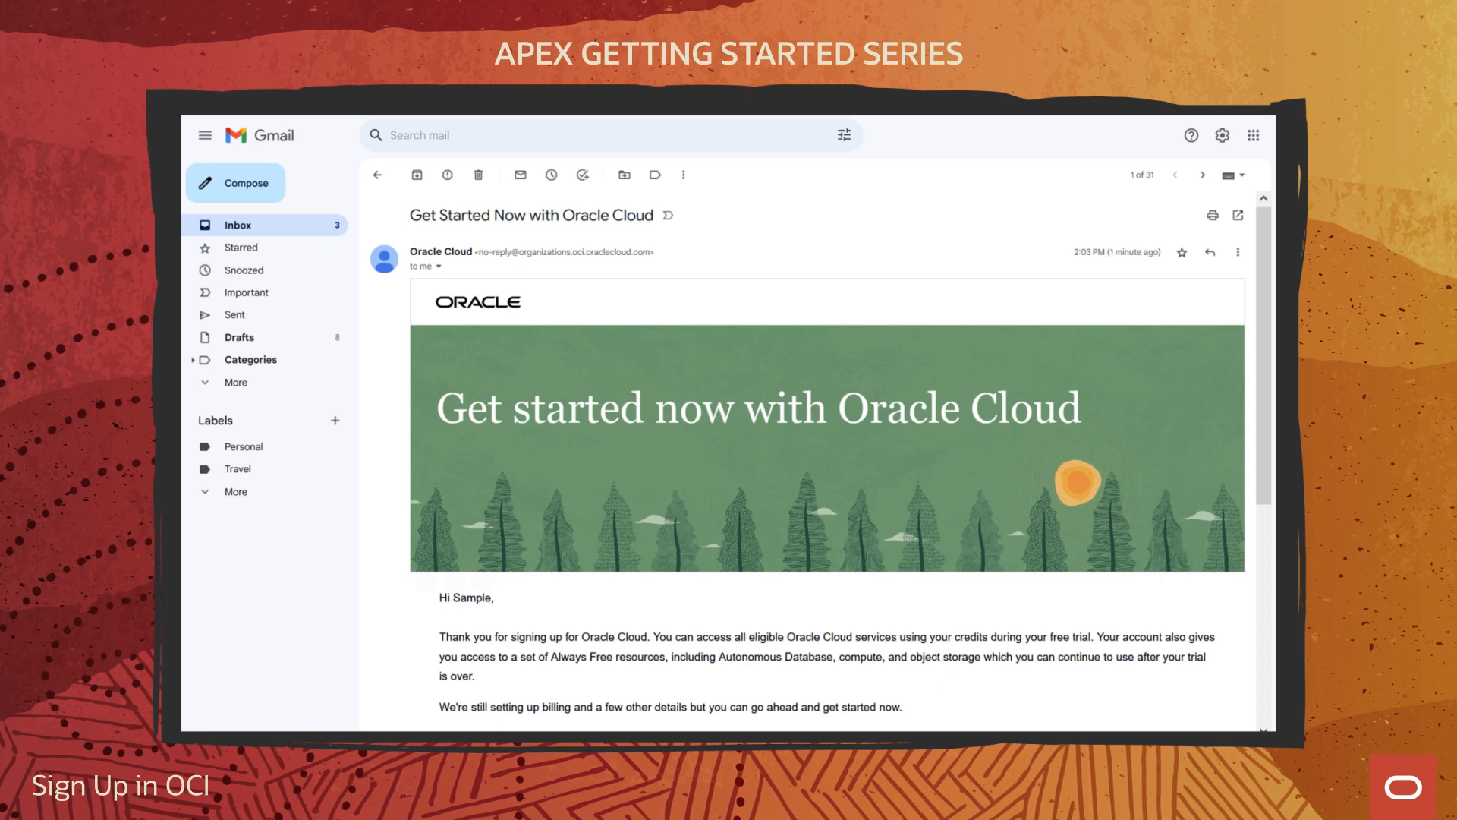
Step: Scroll the welcome email to the cloud account name and username access details
scroll("down", 3)
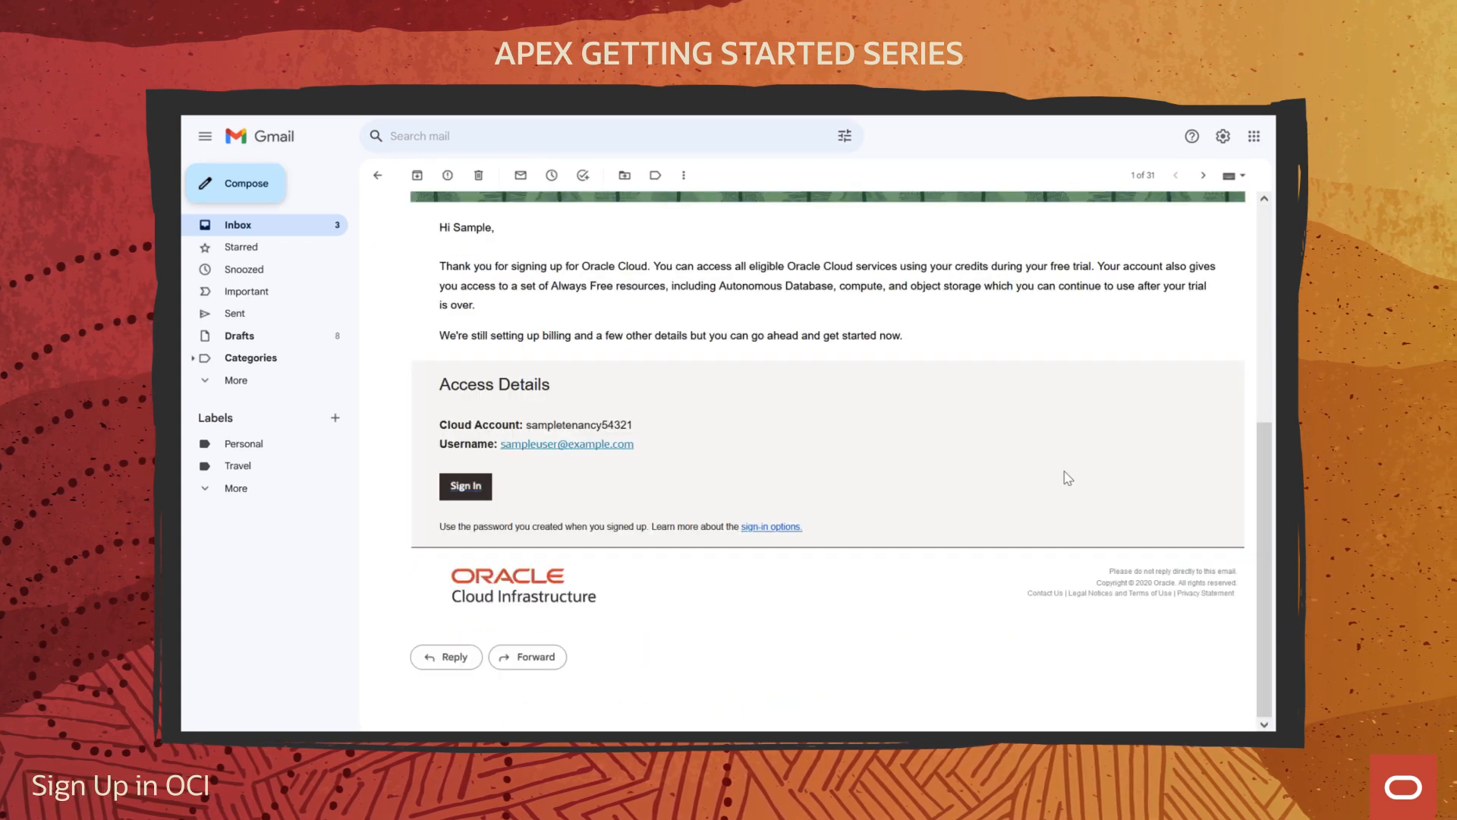